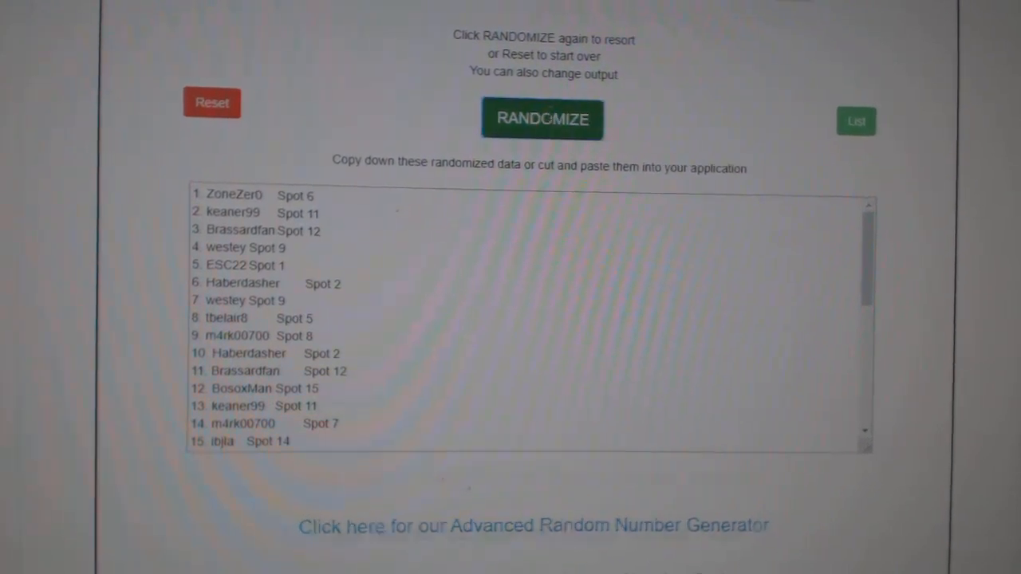
- Reset the randomizer to swap the participant list for the hockey team list
left_click(543, 118)
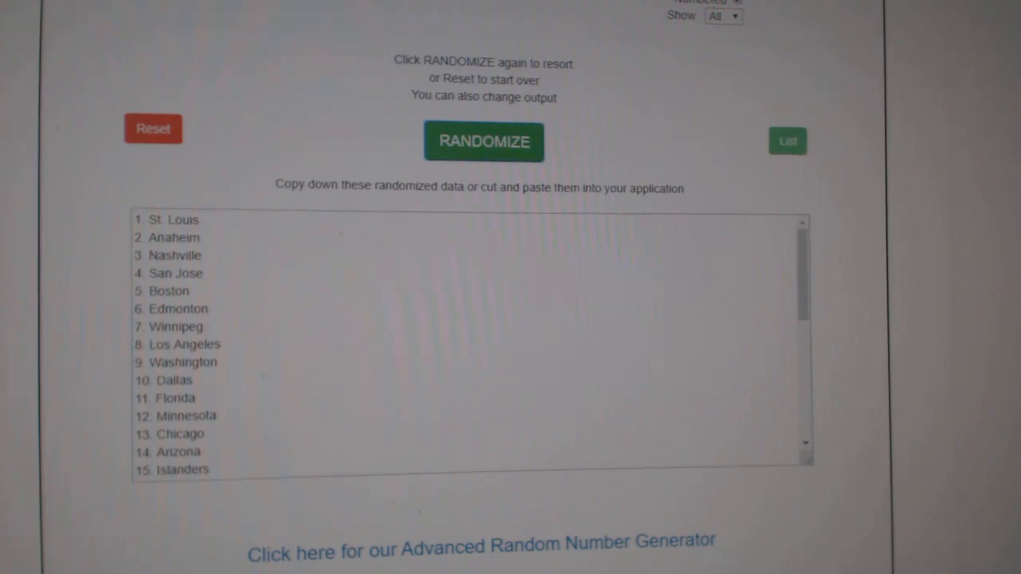
- Reshuffle the hockey team list into a fresh random order
left_click(483, 141)
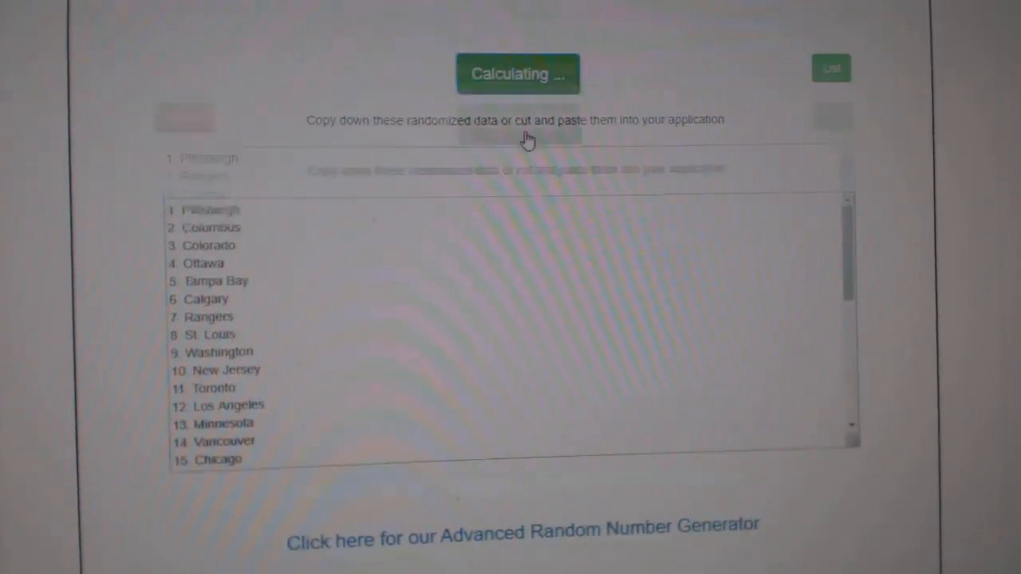
left_click(517, 73)
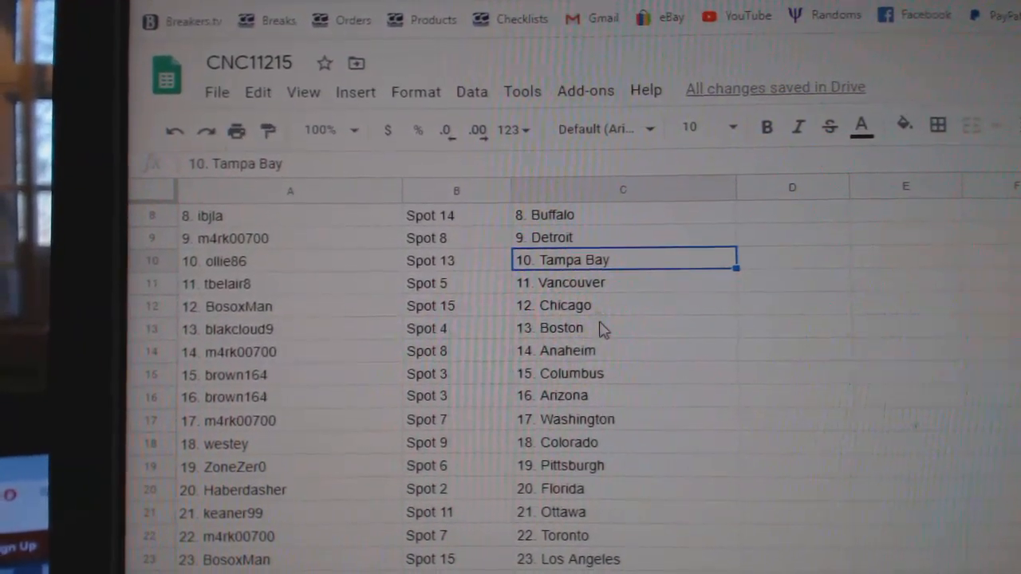
- Verify the pasted teams in column C, checking the 13. Boston entry
left_click(603, 328)
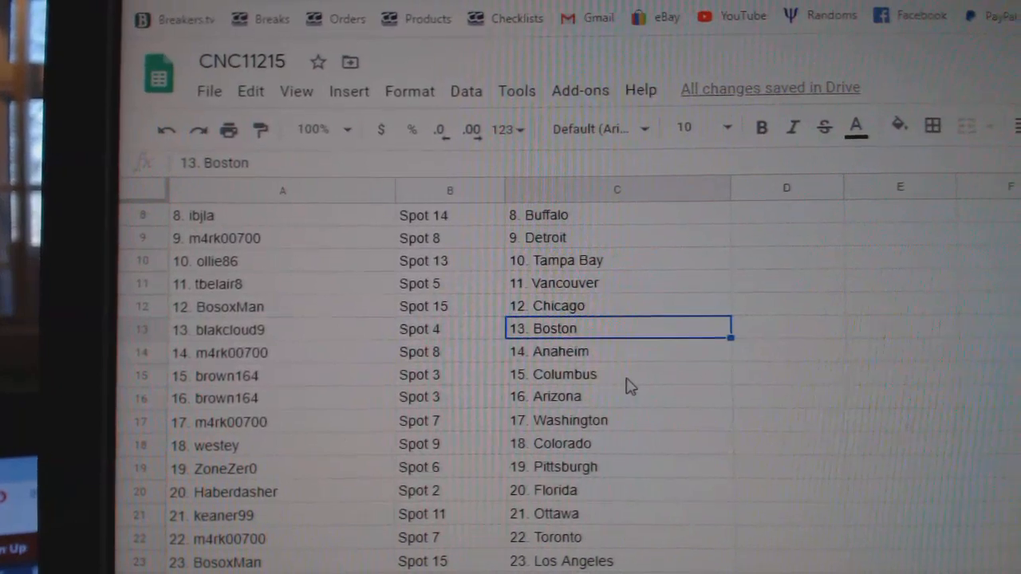